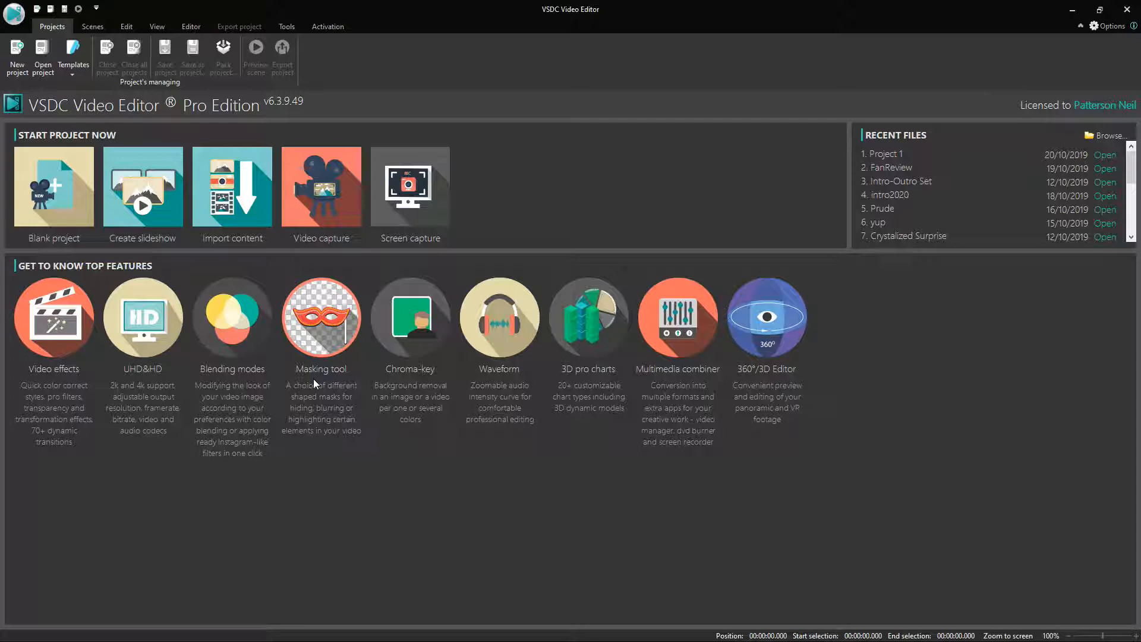
{"action": "mouse_move", "coordinate": [139, 138]}
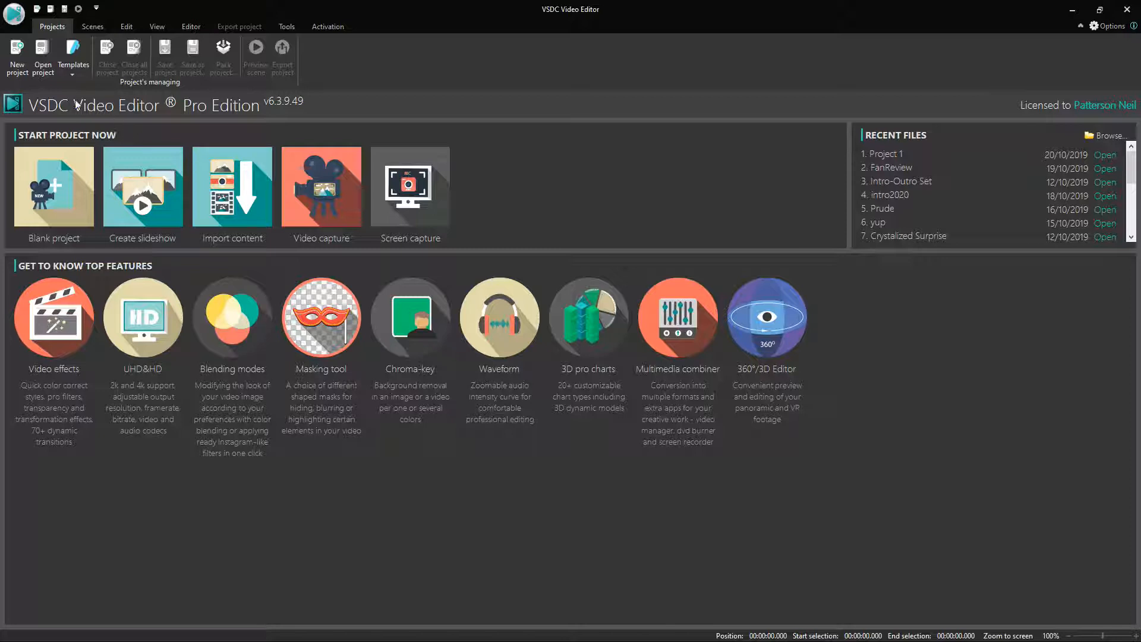
{"action": "mouse_move", "coordinate": [42, 51]}
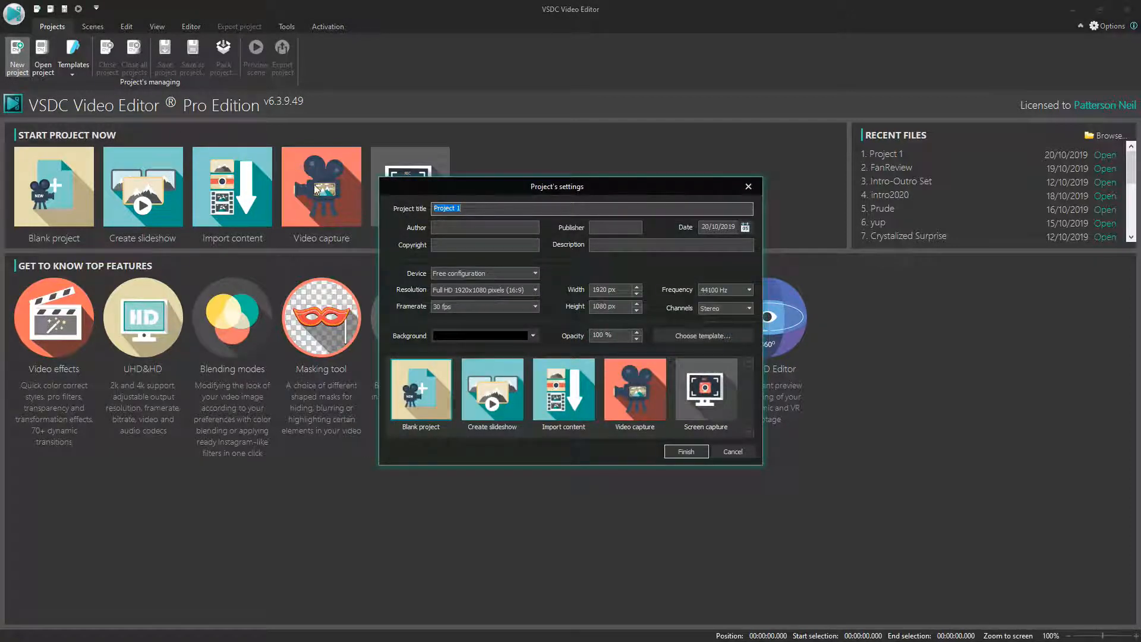
{"action": "mouse_move", "coordinate": [623, 191]}
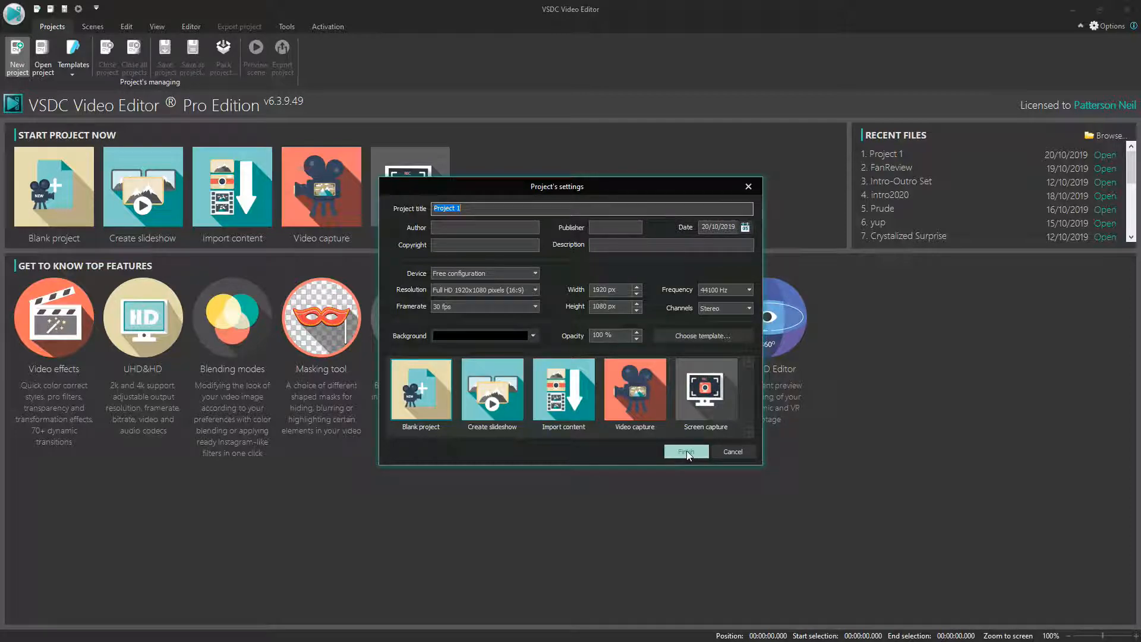
Accept the Full HD 1920x1080, 30 fps settings and finish creating Project 1.
{"action": "left_click", "coordinate": [686, 451]}
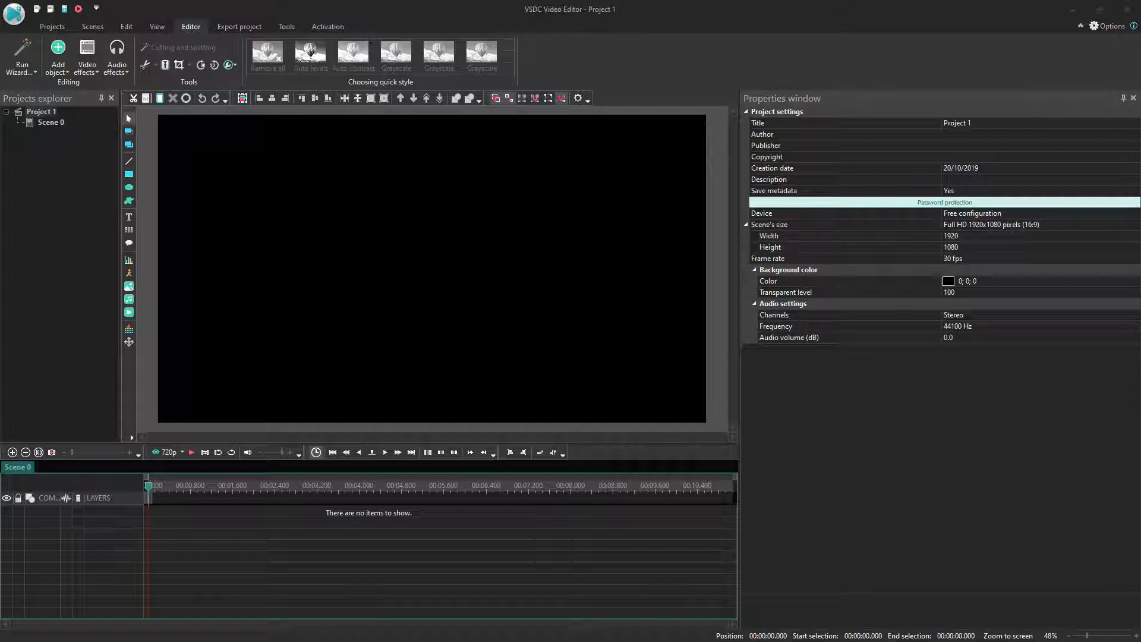
{"action": "mouse_move", "coordinate": [231, 514]}
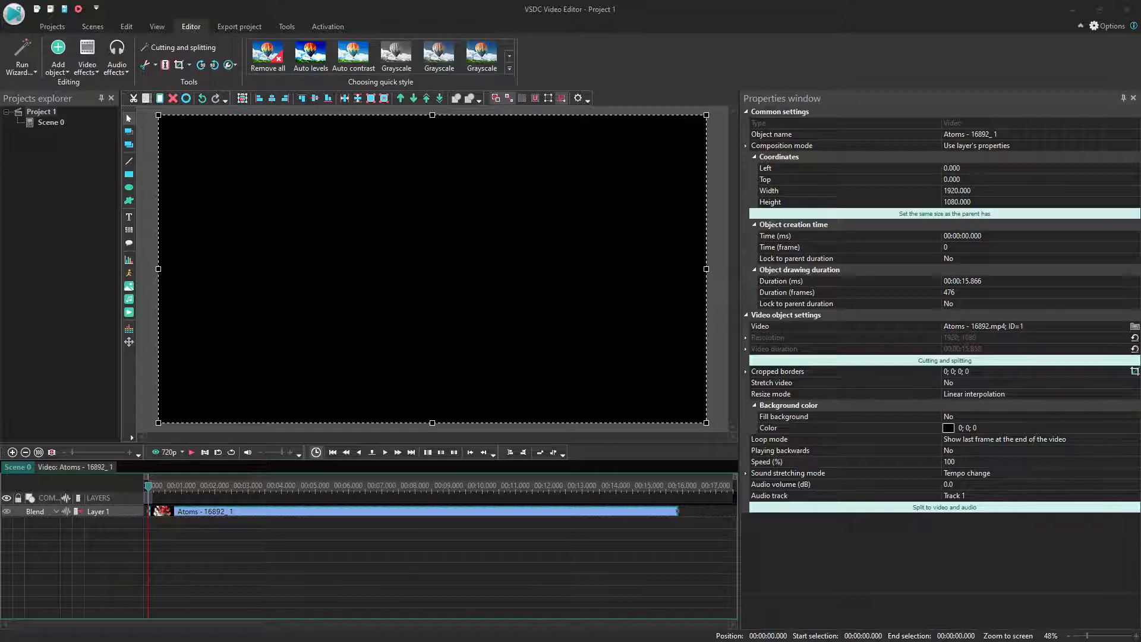
{"action": "mouse_move", "coordinate": [352, 528]}
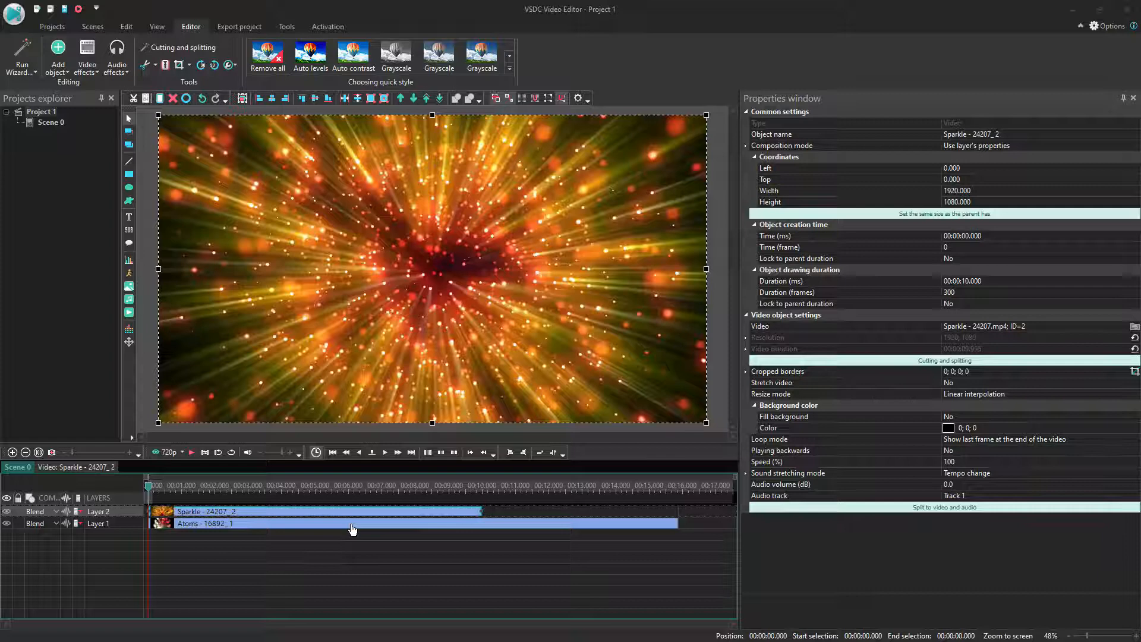
{"action": "mouse_move", "coordinate": [443, 303]}
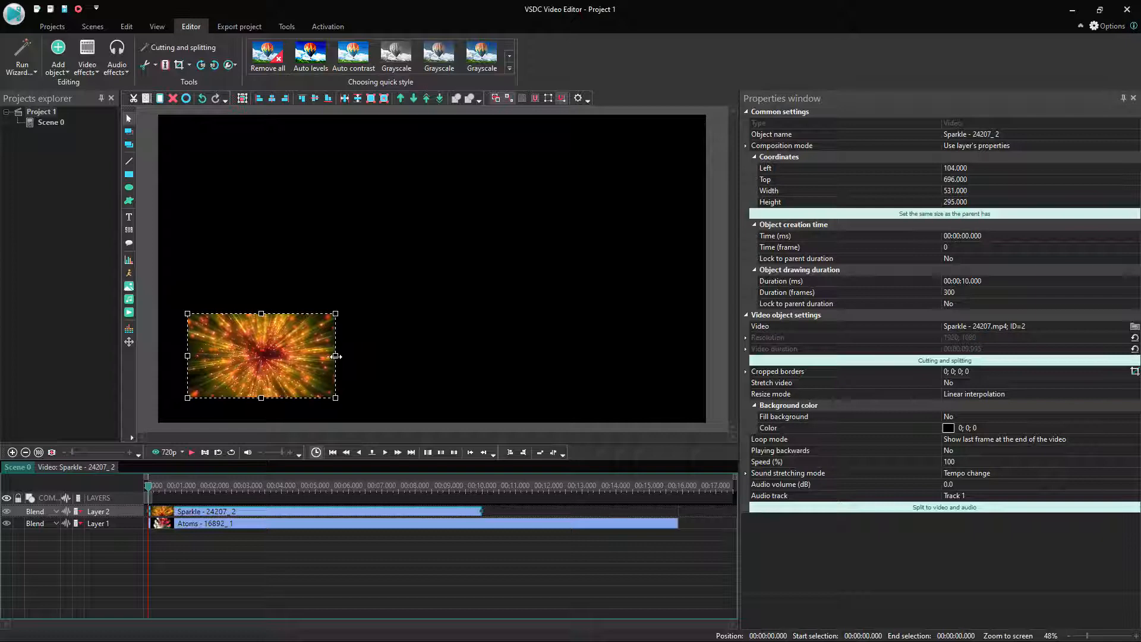
Move the small Sparkle picture into the top-left corner of the frame.
{"action": "left_click_drag", "start_coordinate": [260, 355], "coordinate": [246, 175]}
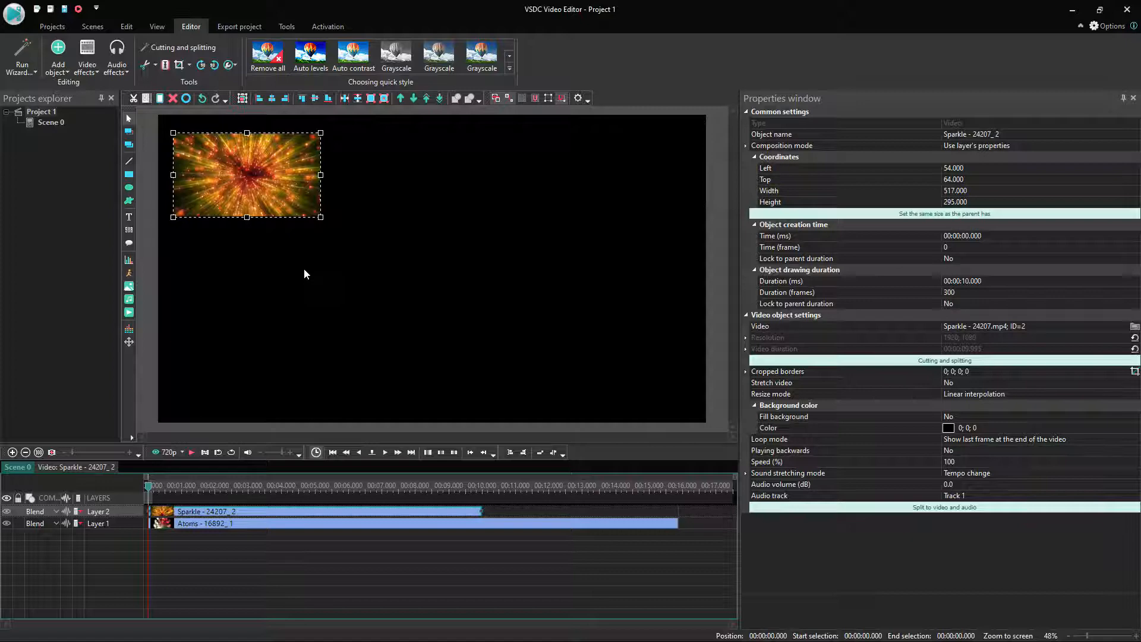
{"action": "mouse_move", "coordinate": [255, 428]}
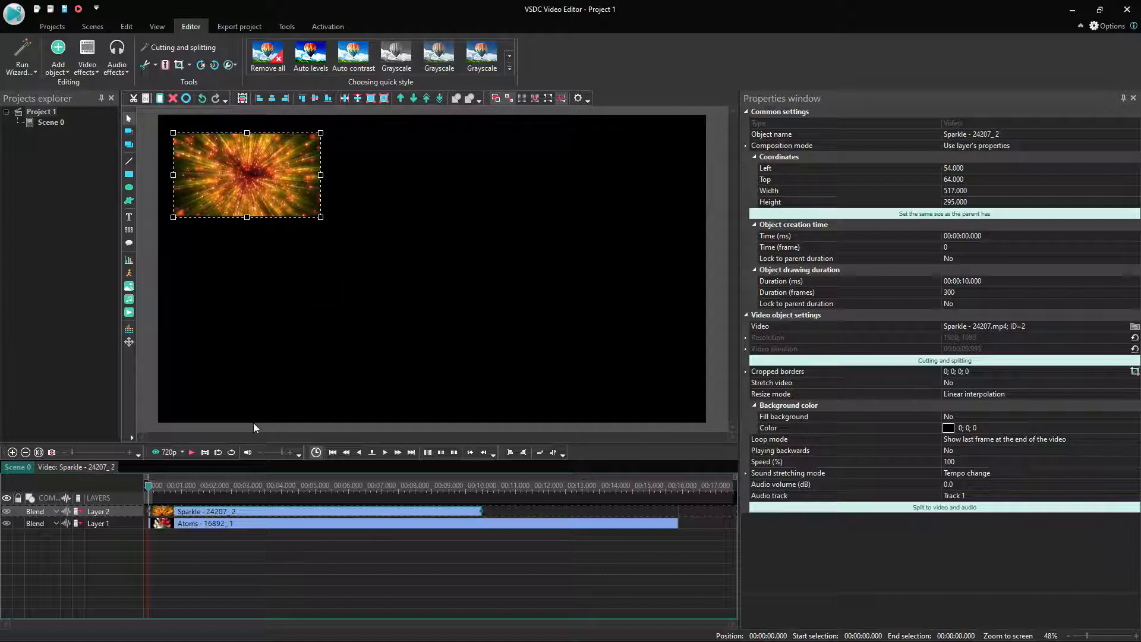
{"action": "left_click", "coordinate": [191, 452]}
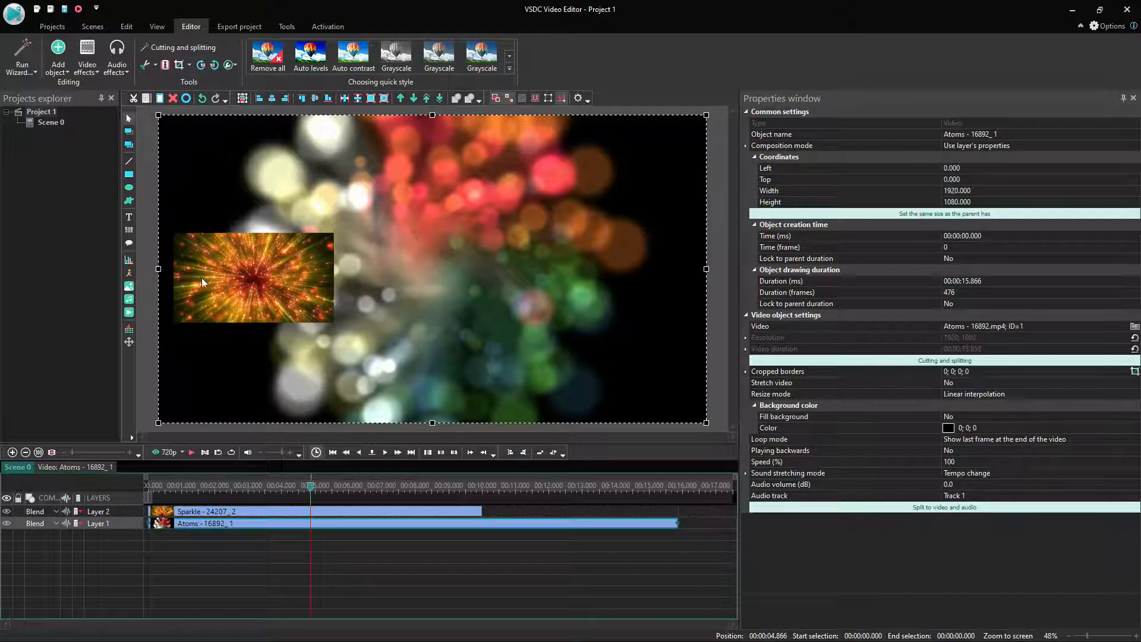
Widen the Sparkle clip to half the frame and set Stretch video to Yes.
{"action": "left_click", "coordinate": [254, 277]}
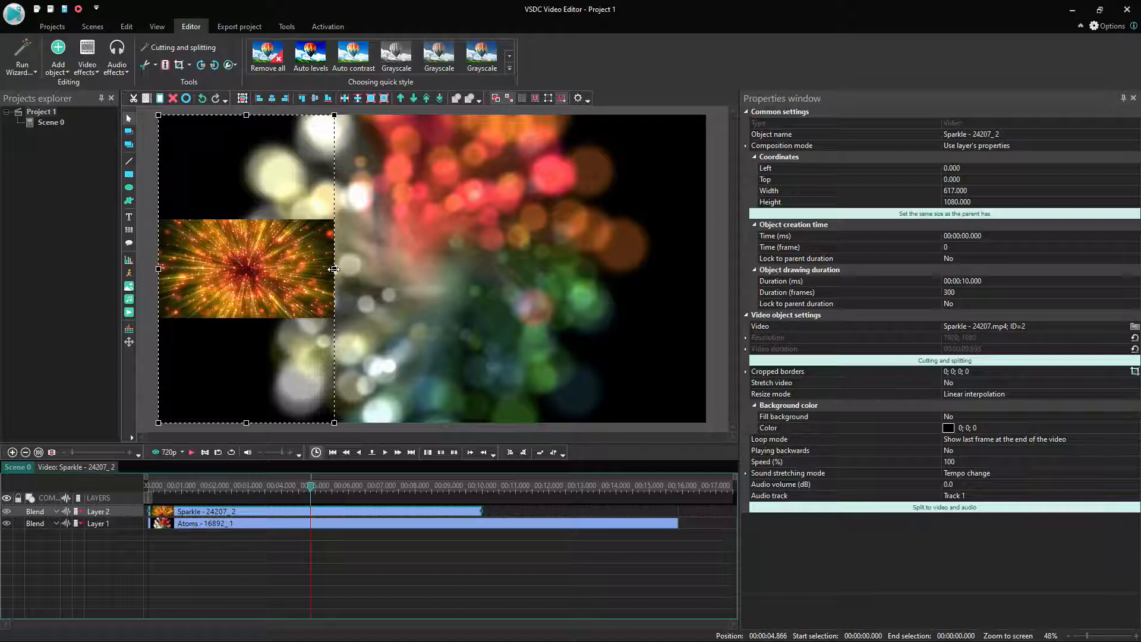
{"action": "left_click_drag", "start_coordinate": [334, 269], "coordinate": [427, 268]}
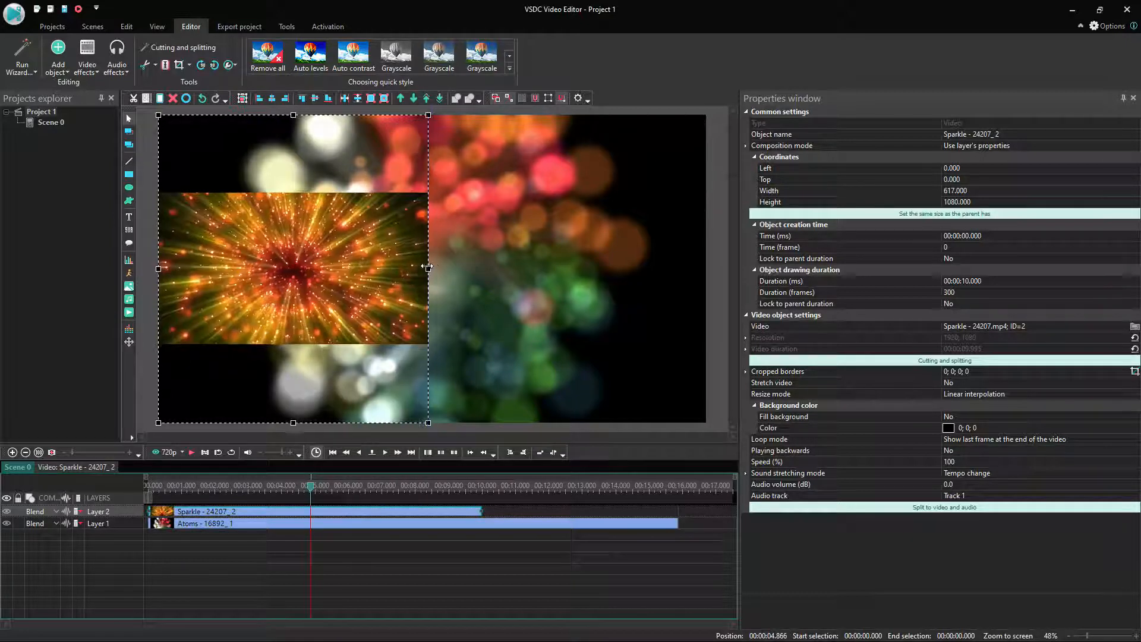
{"action": "left_click_drag", "start_coordinate": [428, 268], "coordinate": [433, 268]}
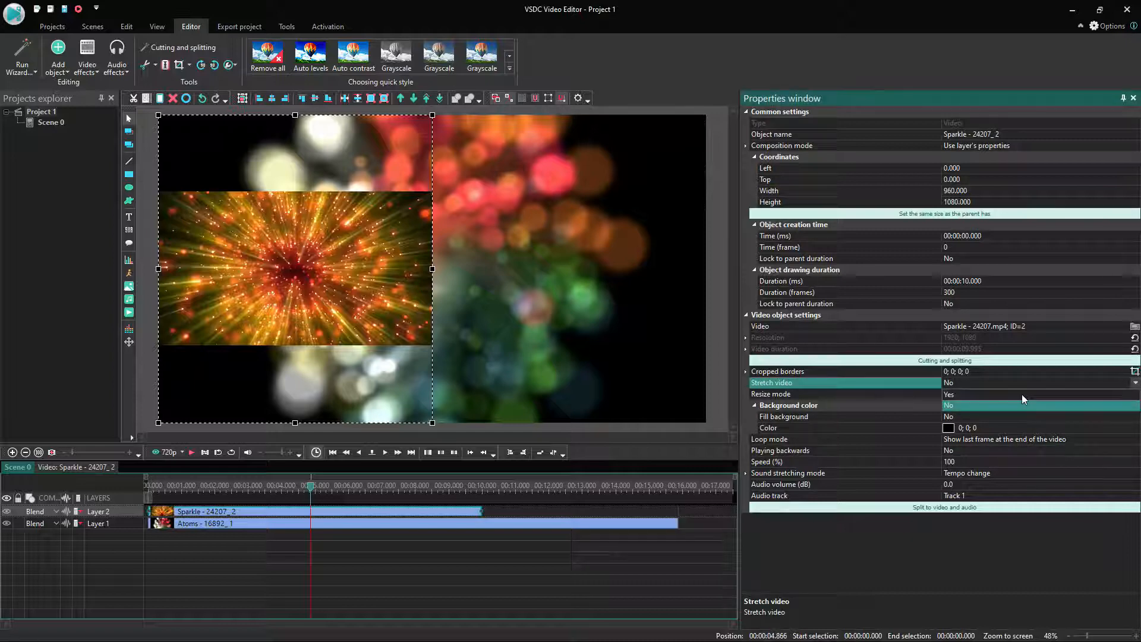
{"action": "left_click", "coordinate": [949, 394]}
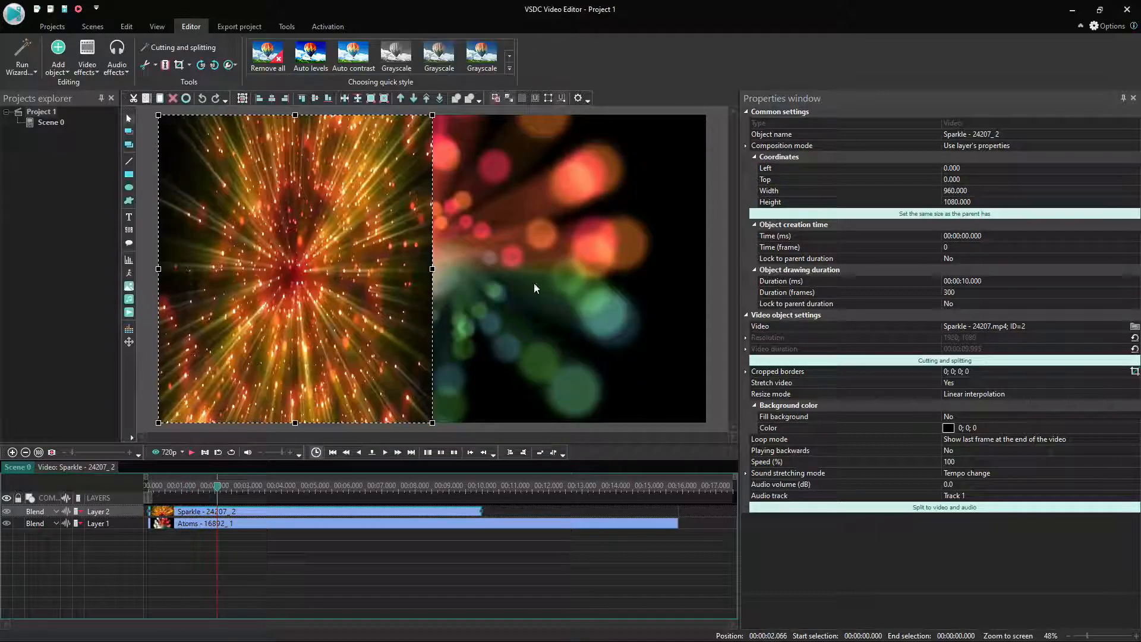
{"action": "left_click", "coordinate": [205, 523]}
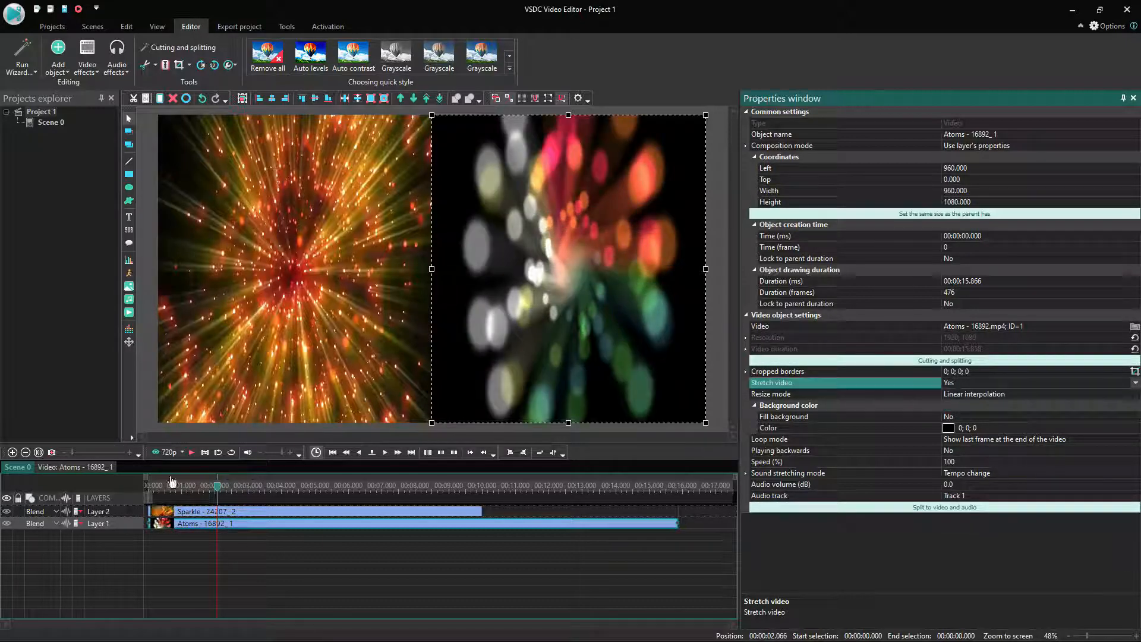
Play back the split-screen composition, then stop the preview.
{"action": "left_click", "coordinate": [150, 486]}
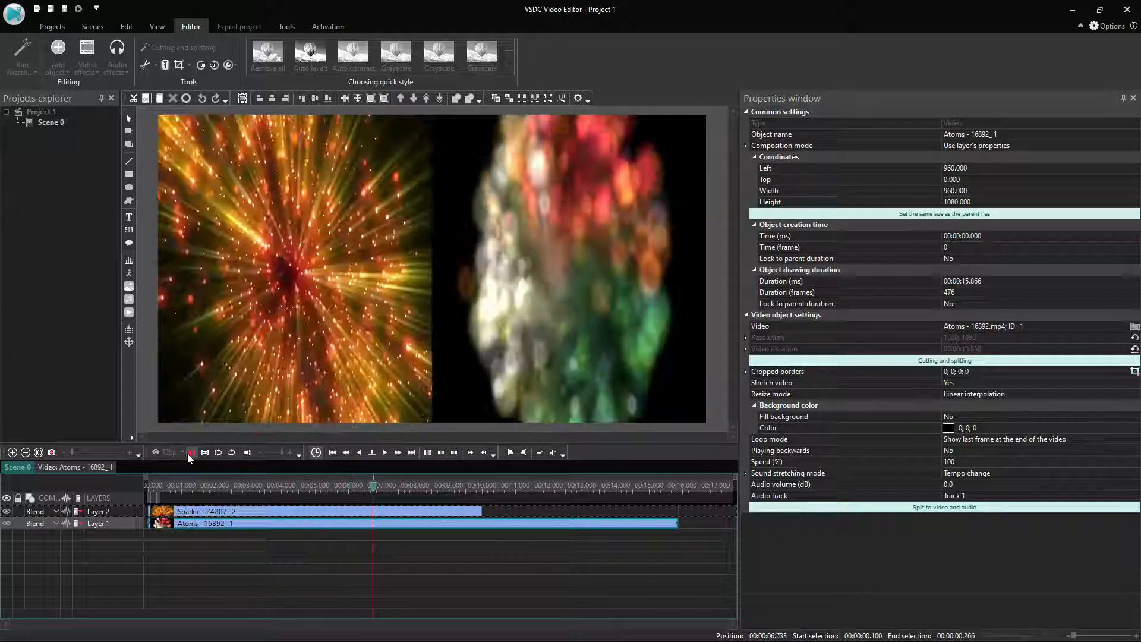
{"action": "left_click", "coordinate": [431, 485]}
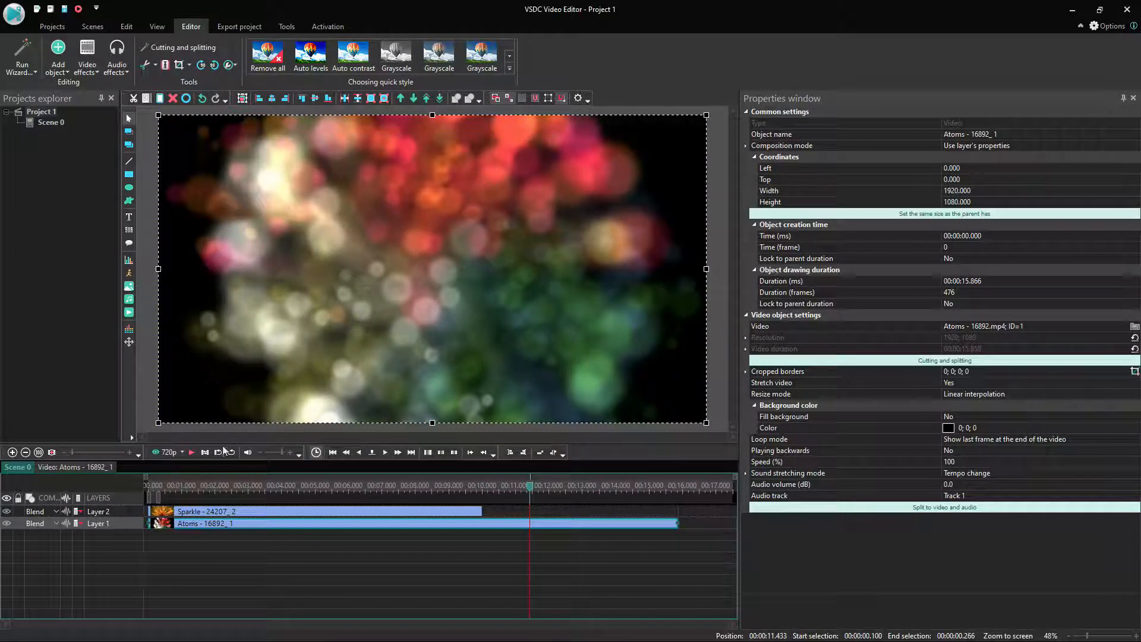
Place the small Sparkle inset at top-left and set Stretch video to No.
{"action": "left_click", "coordinate": [205, 512]}
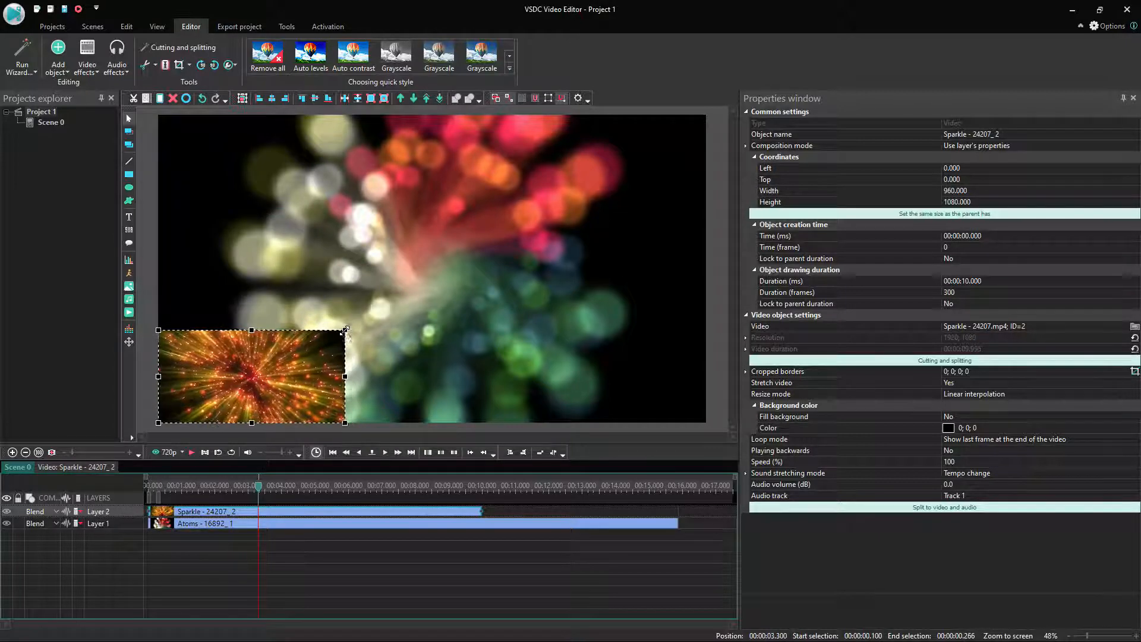
{"action": "left_click_drag", "start_coordinate": [251, 375], "coordinate": [255, 178]}
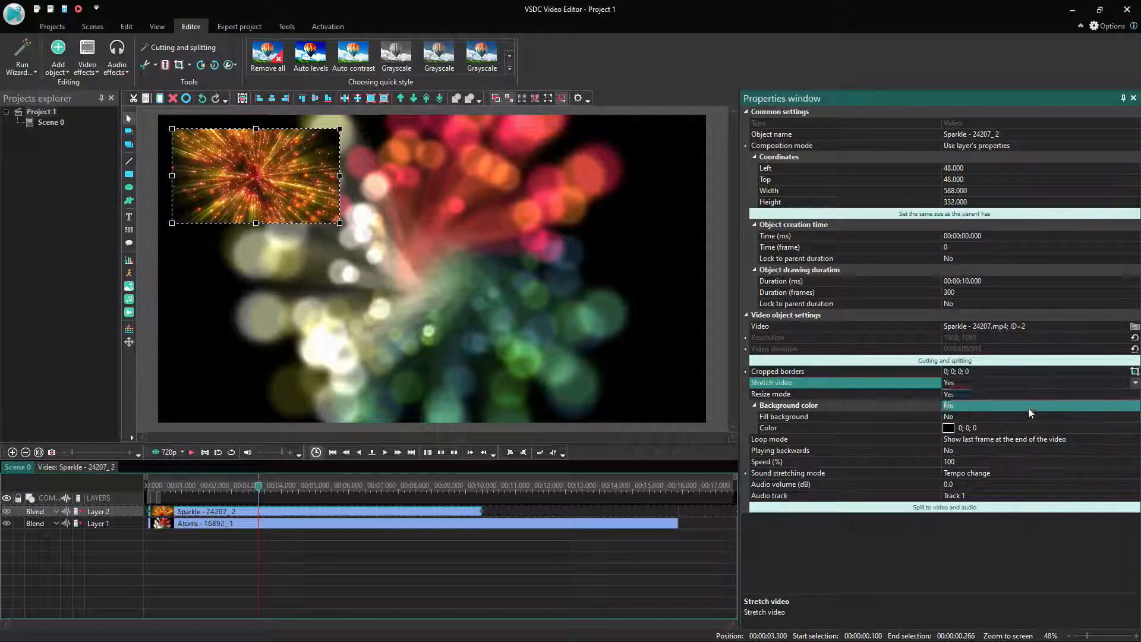
{"action": "left_click", "coordinate": [949, 416]}
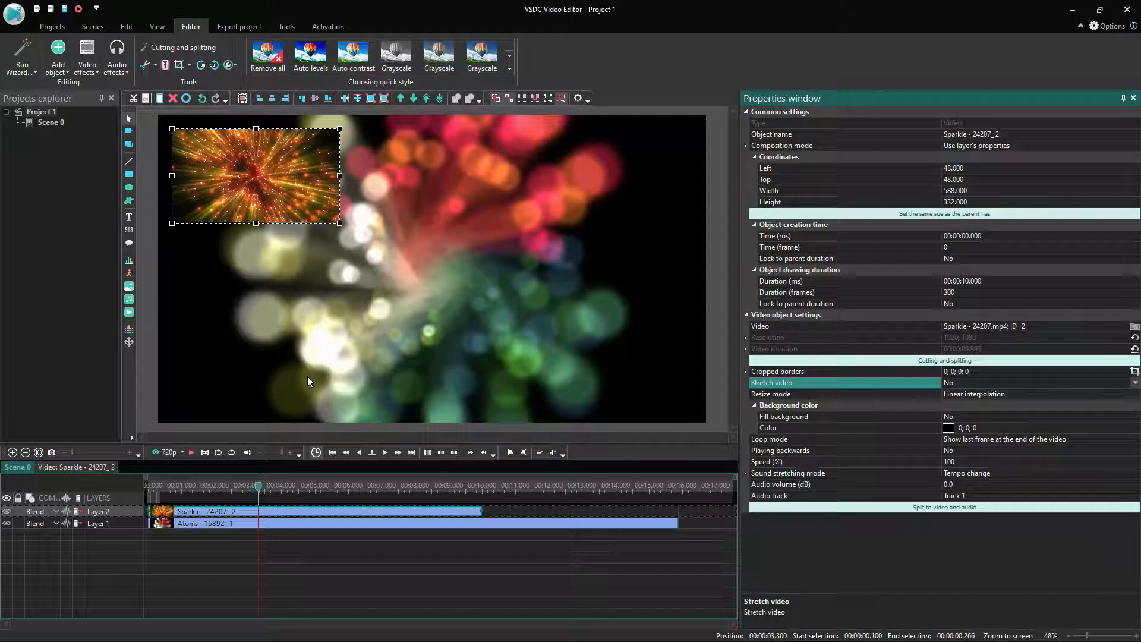
{"action": "mouse_move", "coordinate": [276, 515]}
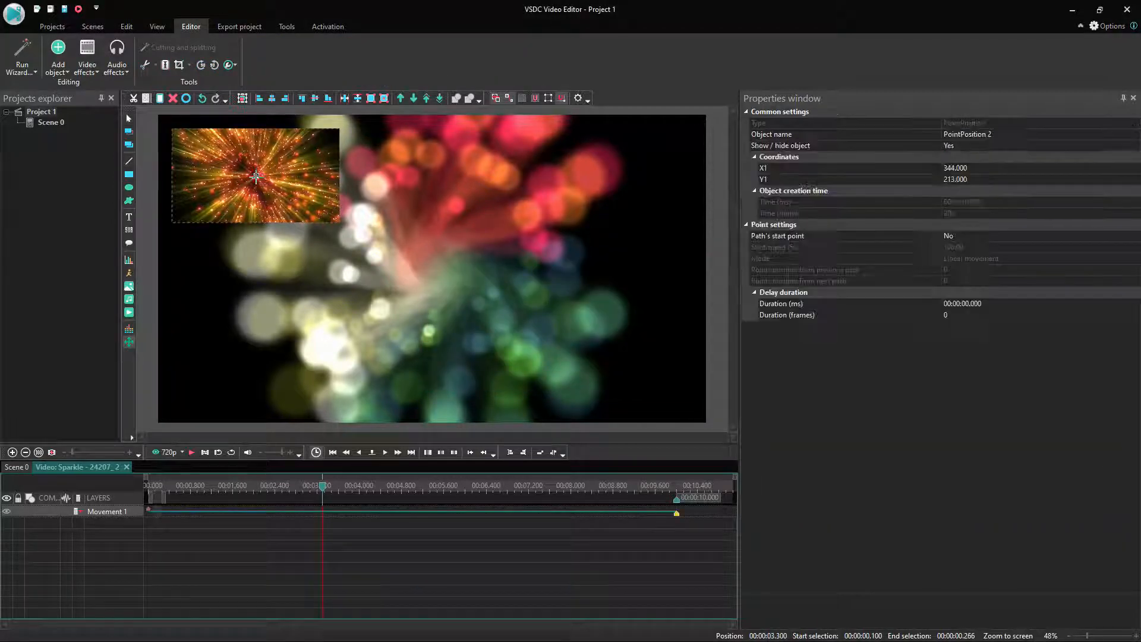
Drag Sparkle's movement path from the top-left down to the lower-left of the frame.
{"action": "left_click_drag", "start_coordinate": [255, 175], "coordinate": [254, 364]}
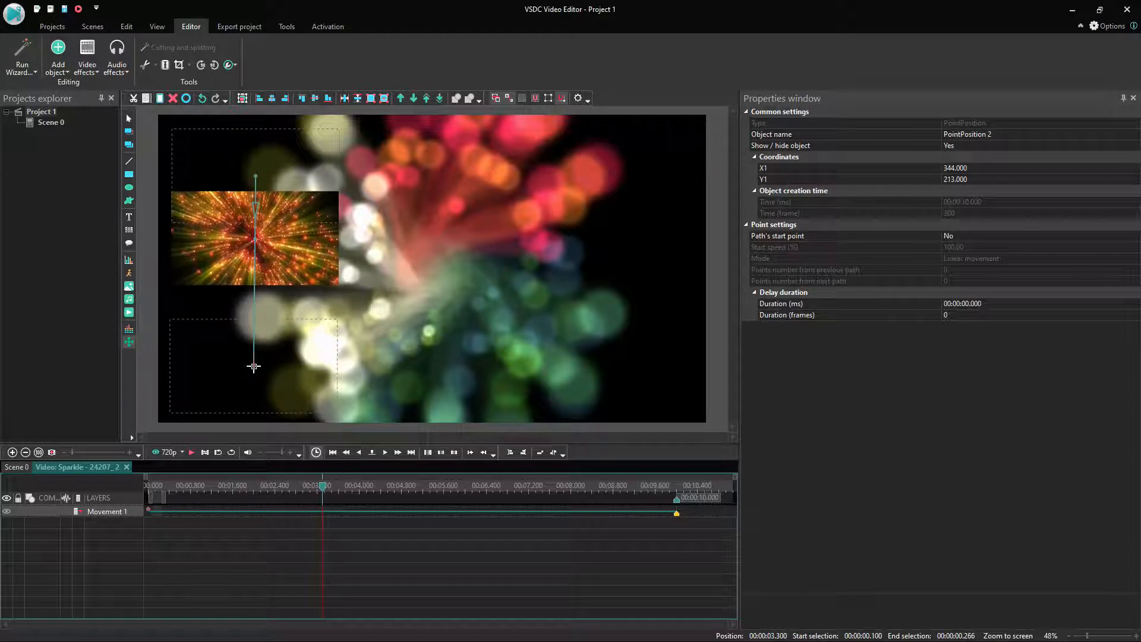
{"action": "left_click_drag", "start_coordinate": [253, 366], "coordinate": [254, 366]}
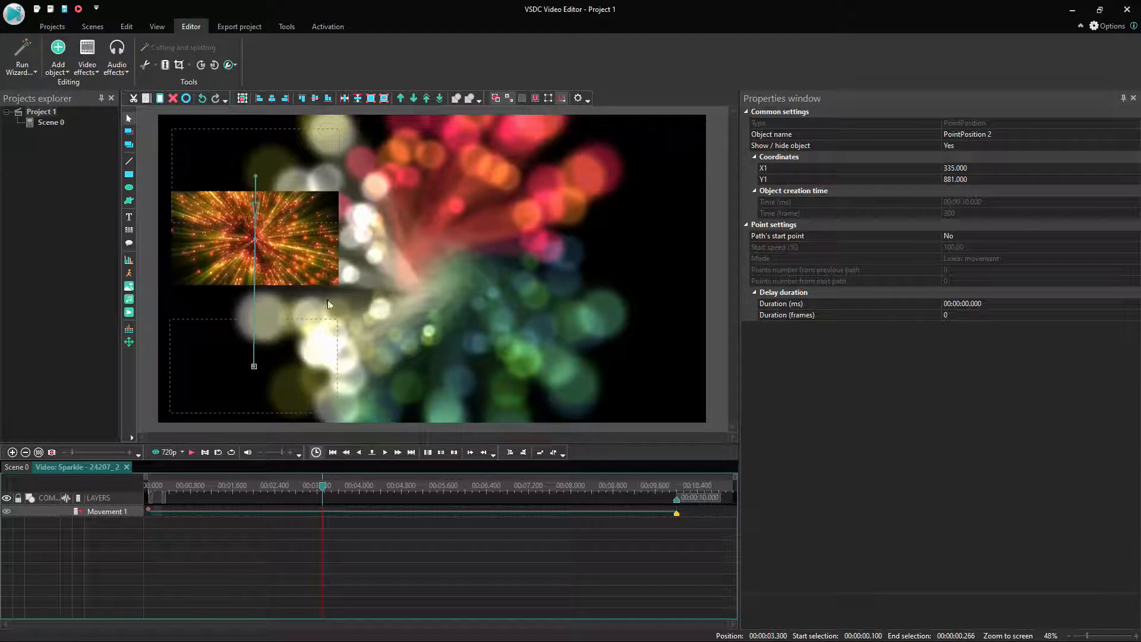
{"action": "mouse_move", "coordinate": [42, 479]}
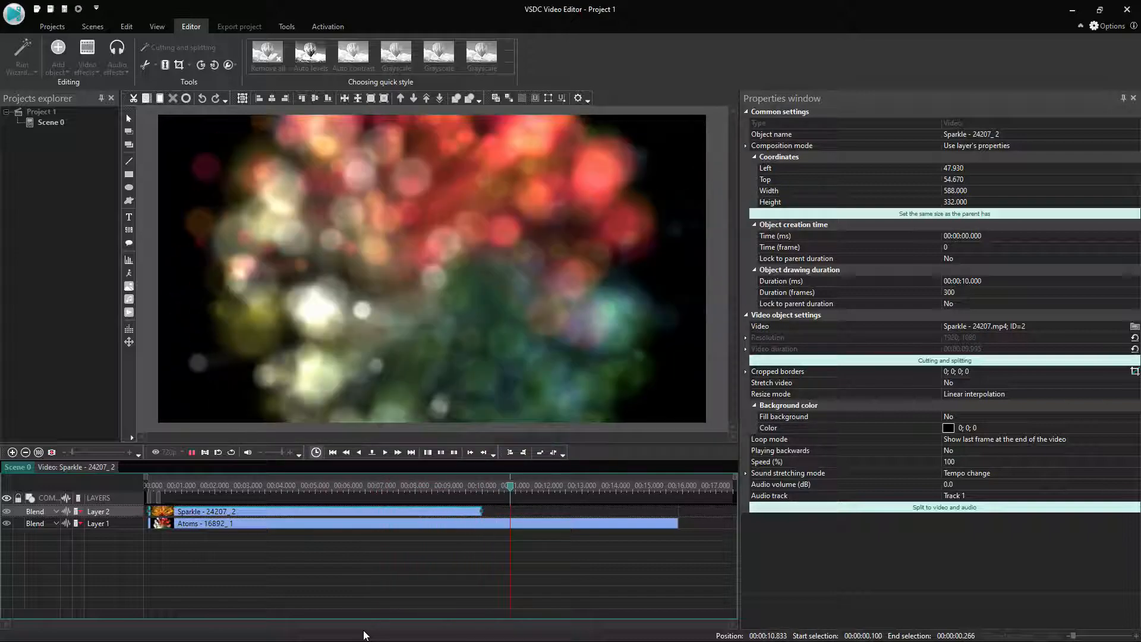
Stop the preview once the moving inset has finished playing.
{"action": "left_click", "coordinate": [561, 485]}
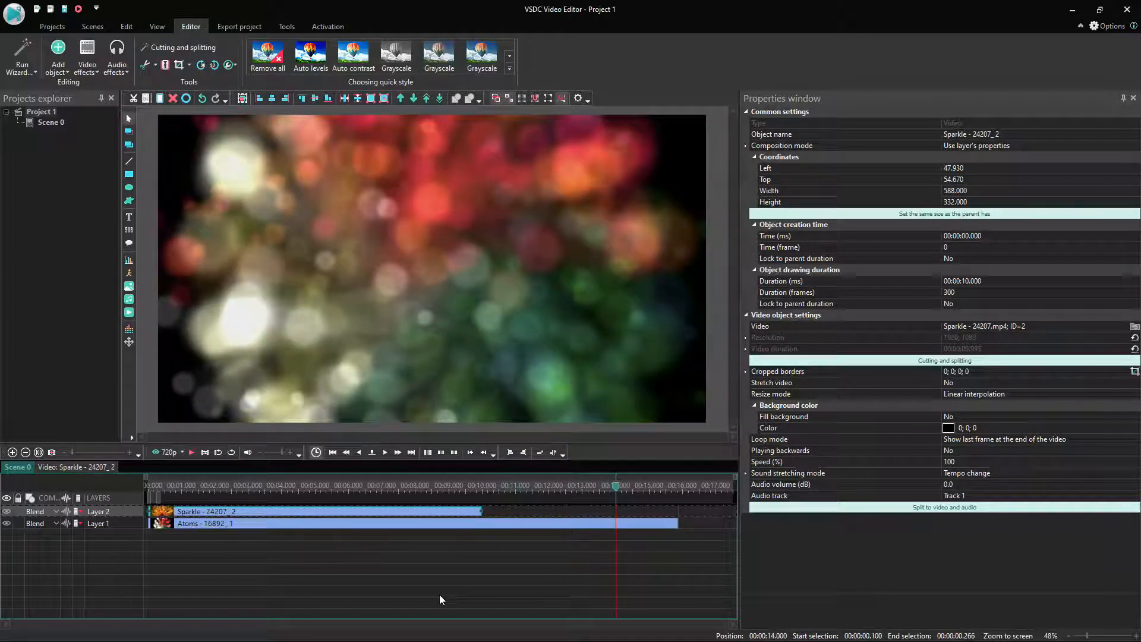
{"action": "mouse_move", "coordinate": [447, 608]}
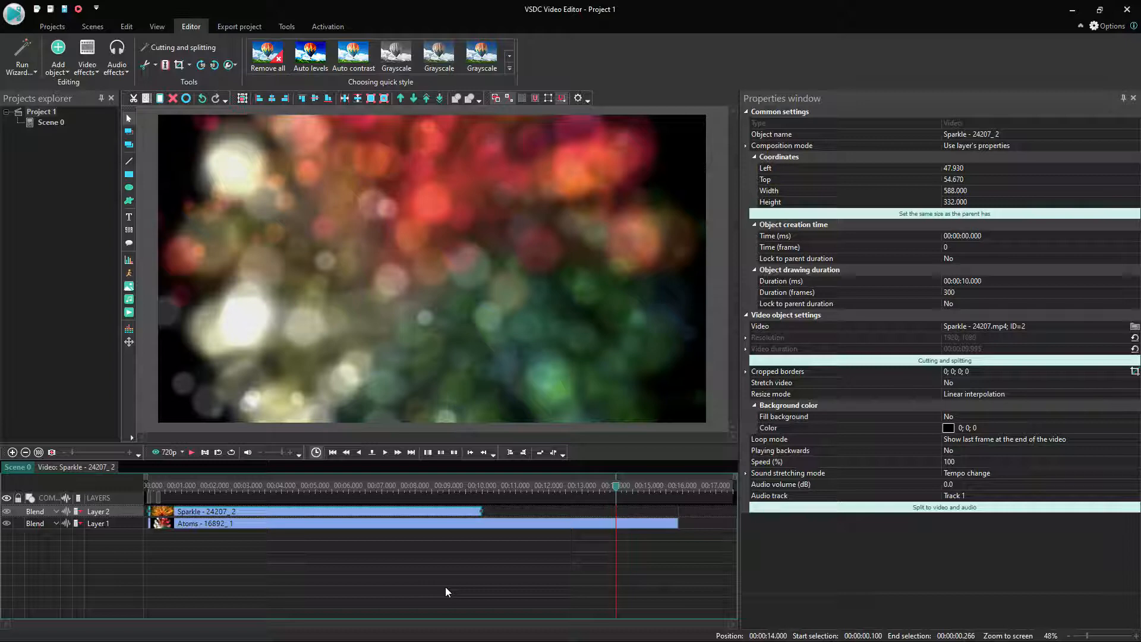
{"action": "mouse_move", "coordinate": [459, 605]}
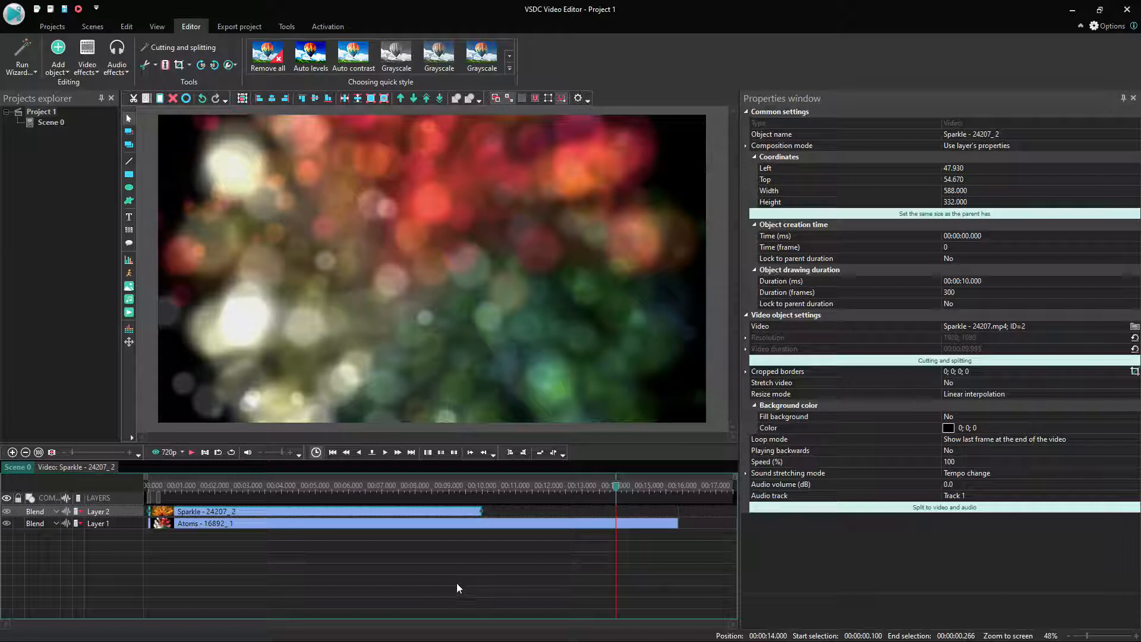
{"action": "mouse_move", "coordinate": [467, 492]}
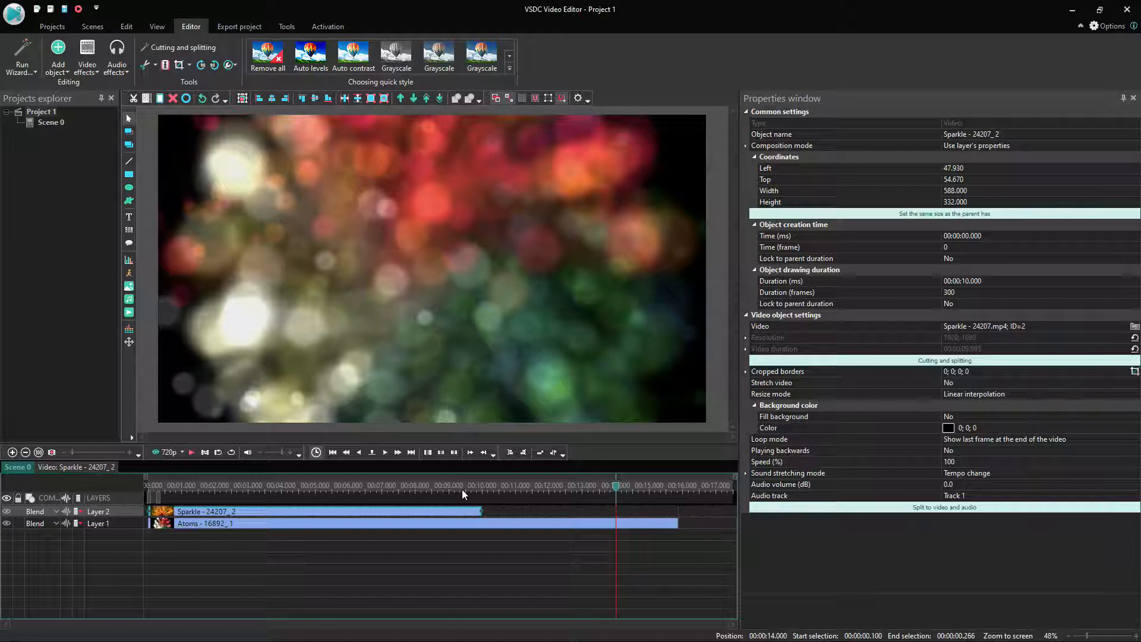
{"action": "mouse_move", "coordinate": [442, 476]}
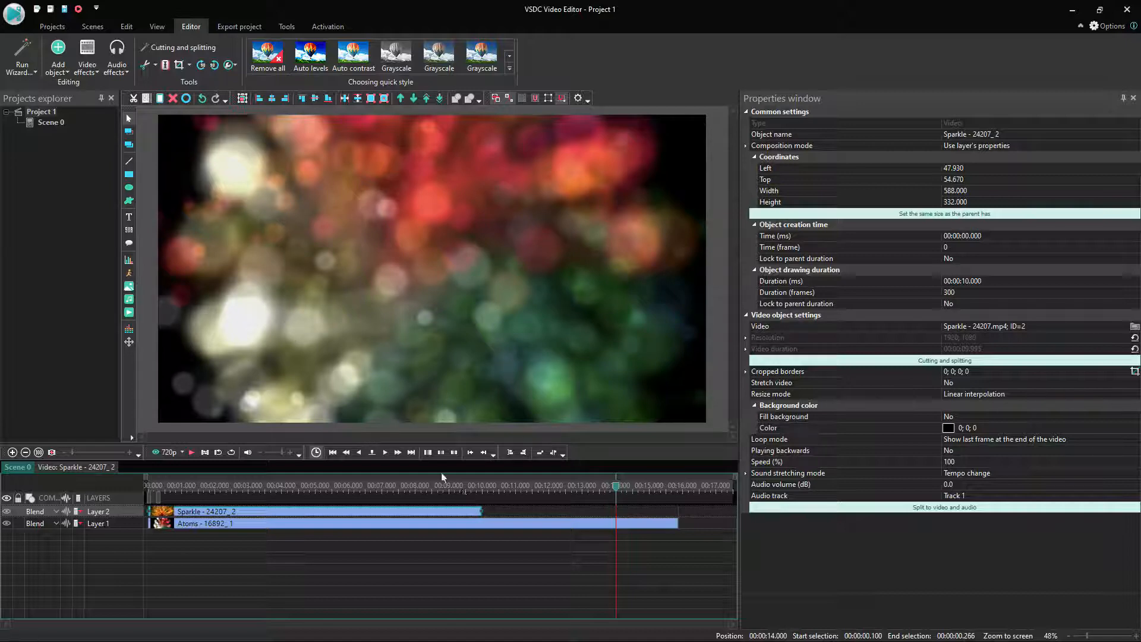
{"action": "mouse_move", "coordinate": [1003, 55]}
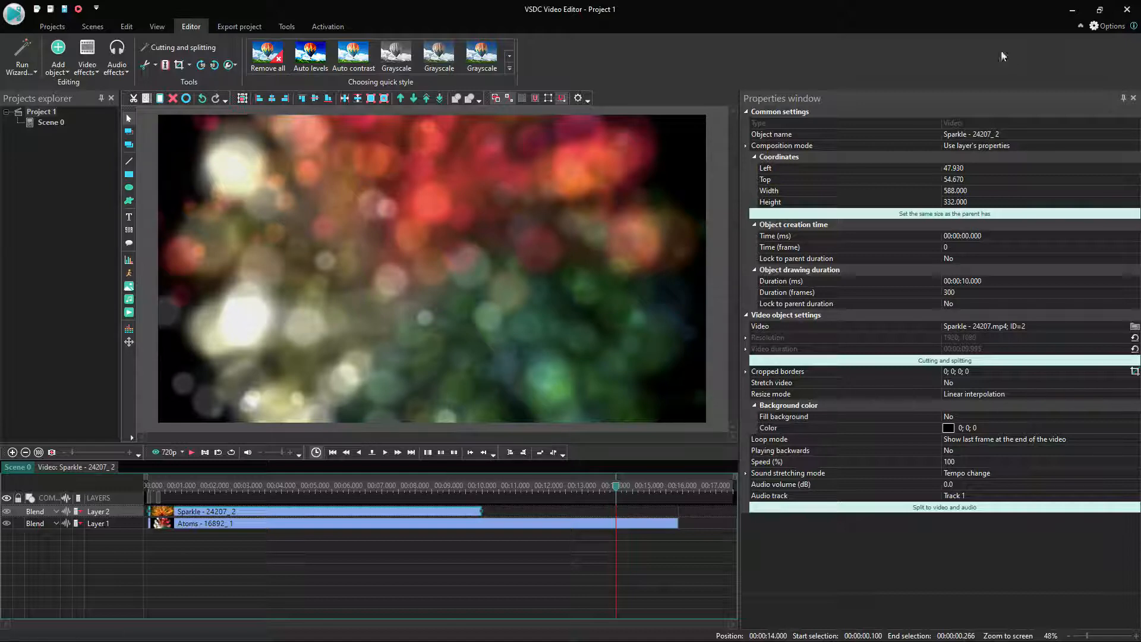